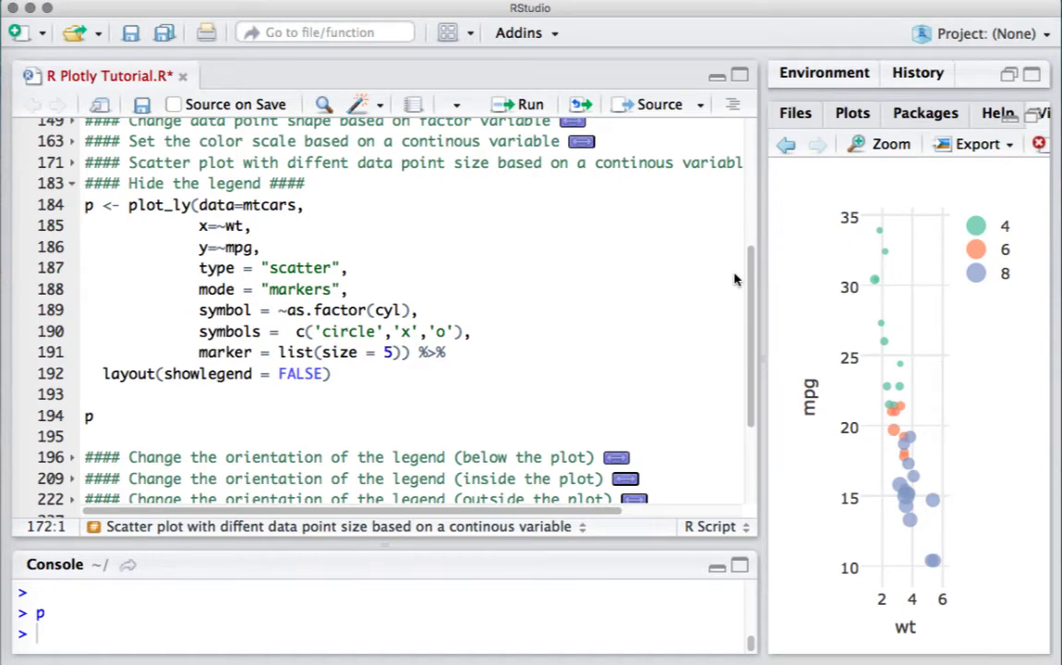
mouse_move(765, 369)
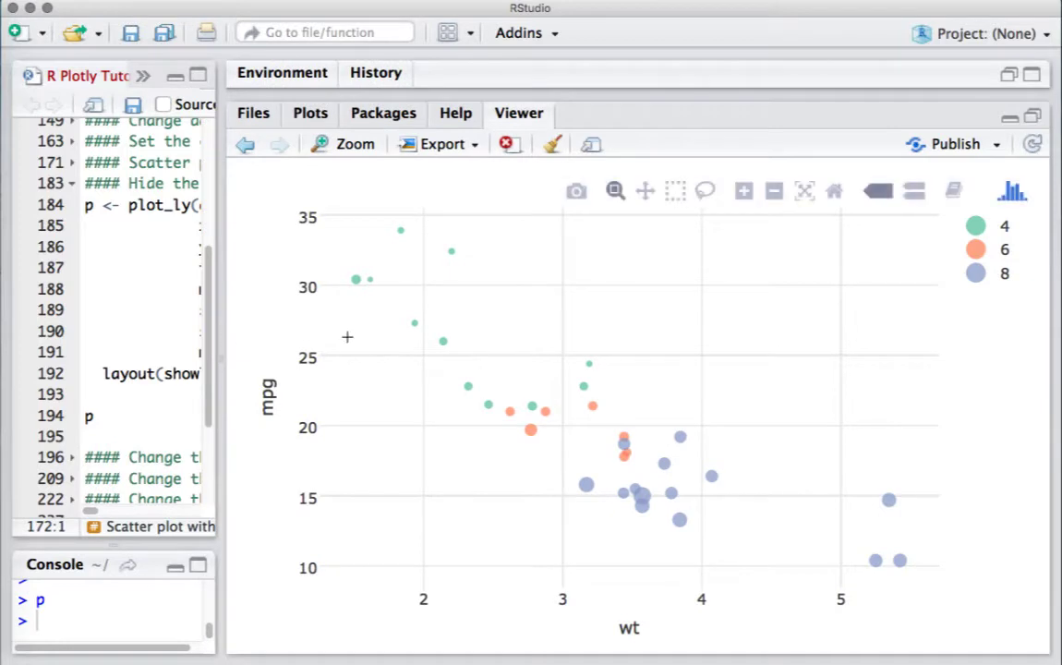
mouse_move(414, 307)
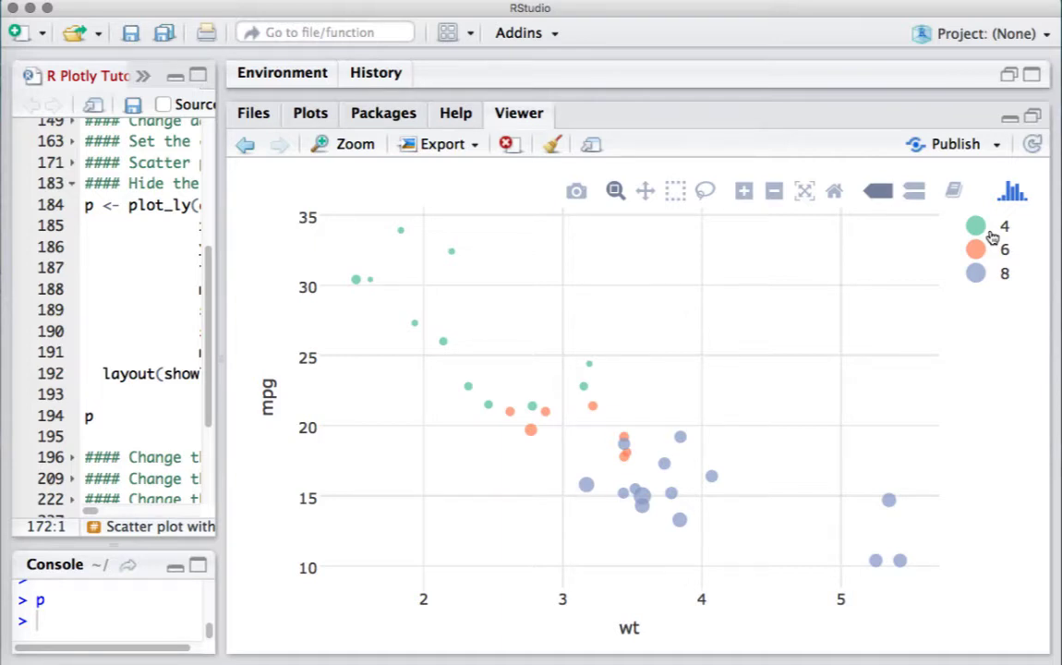
mouse_move(225, 379)
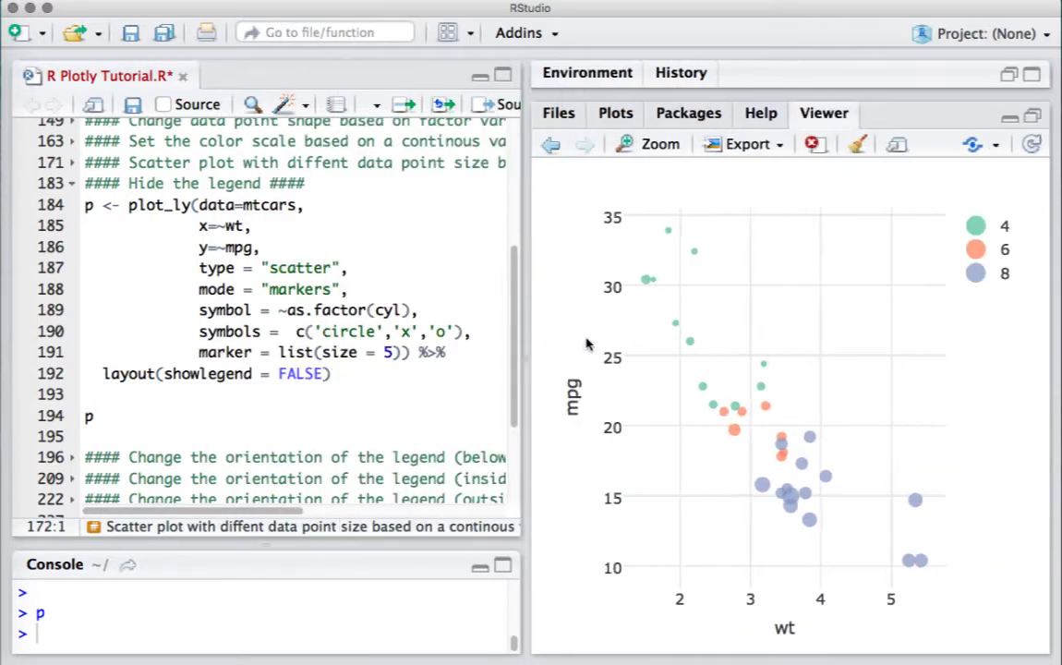
- Widen the script editor and add a blank line above the line printing p
drag(526, 333, 721, 333)
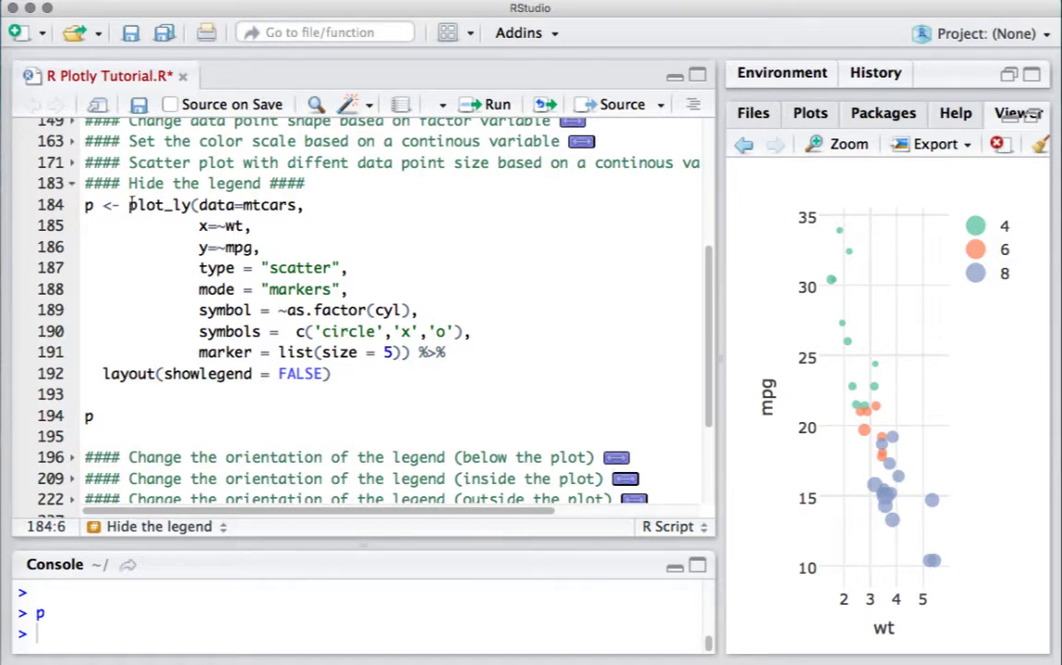
drag(129, 203, 197, 247)
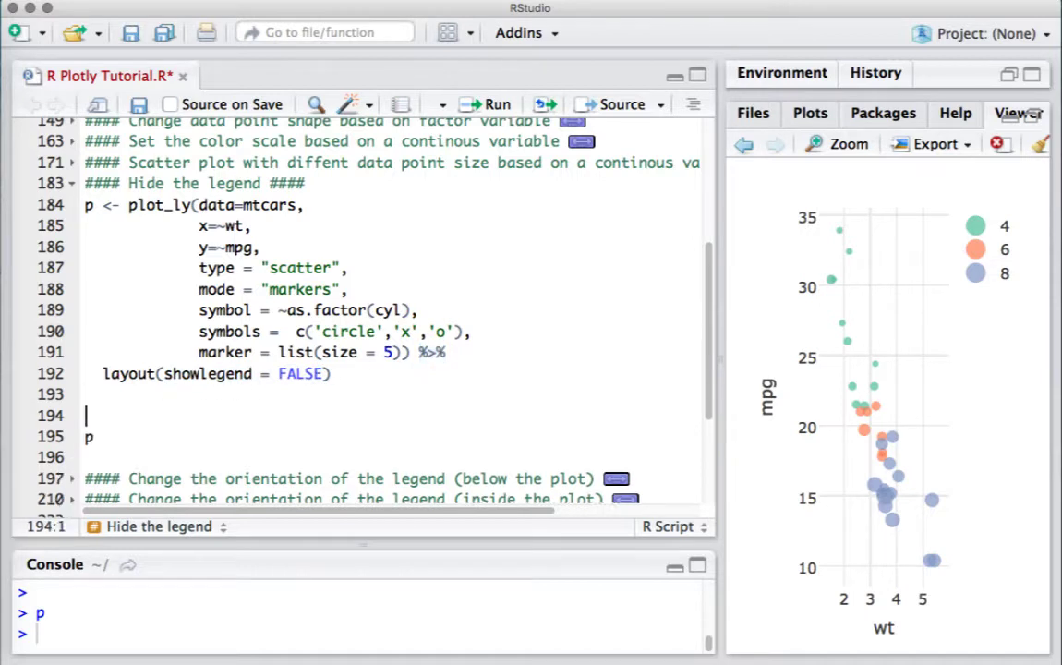
- Write p = layout(p, showlegend=FALSE) on the new line above p
text(p)
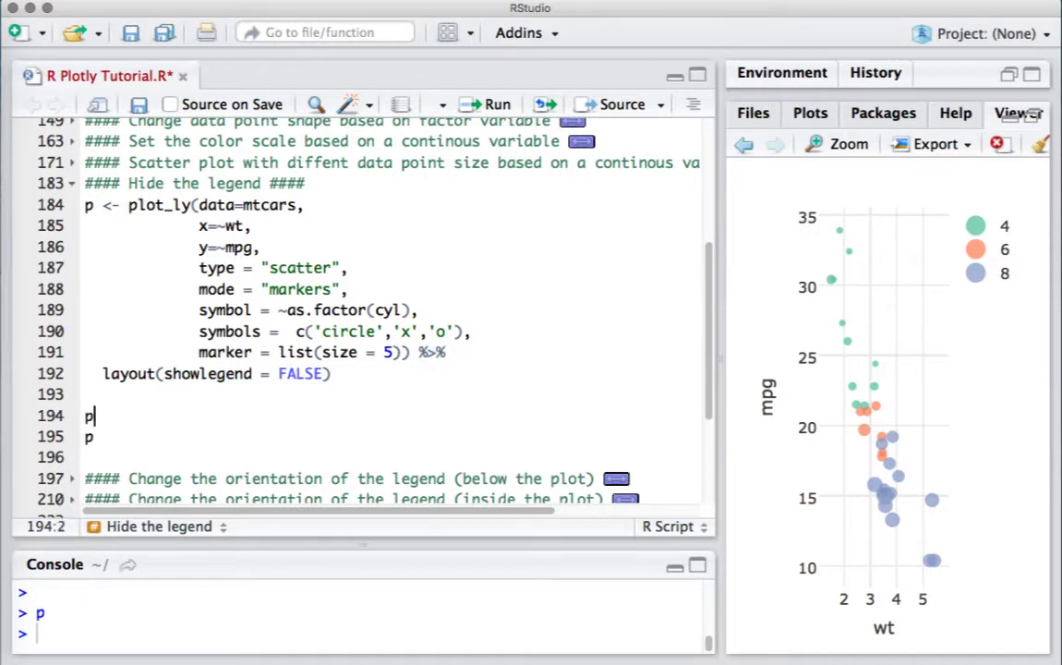
text(=)
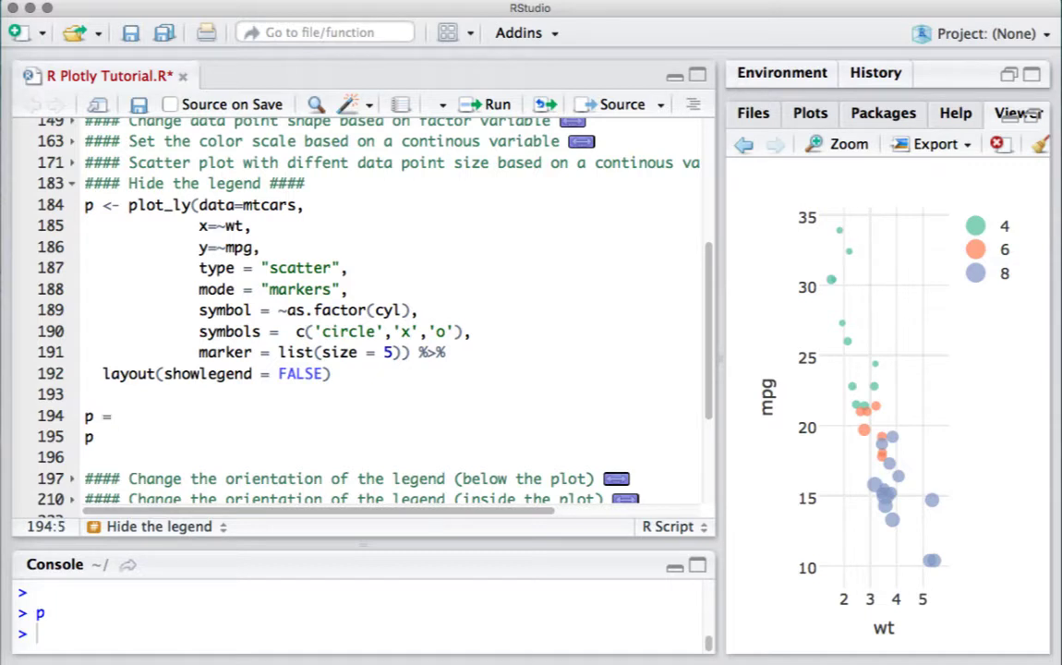
text(layout(p, show)
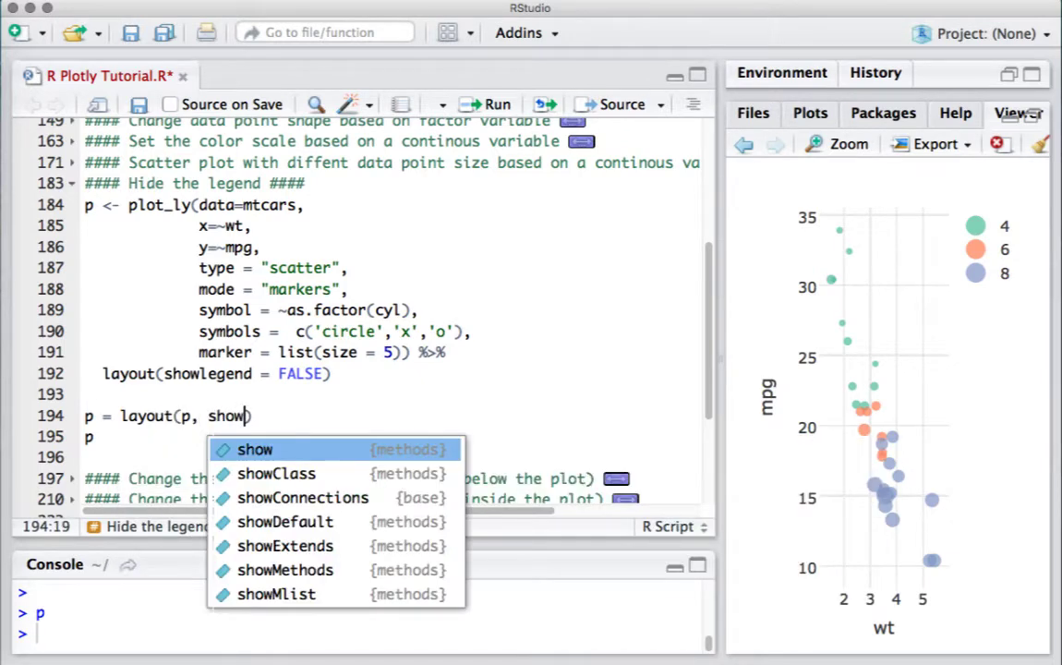
text(legend=)
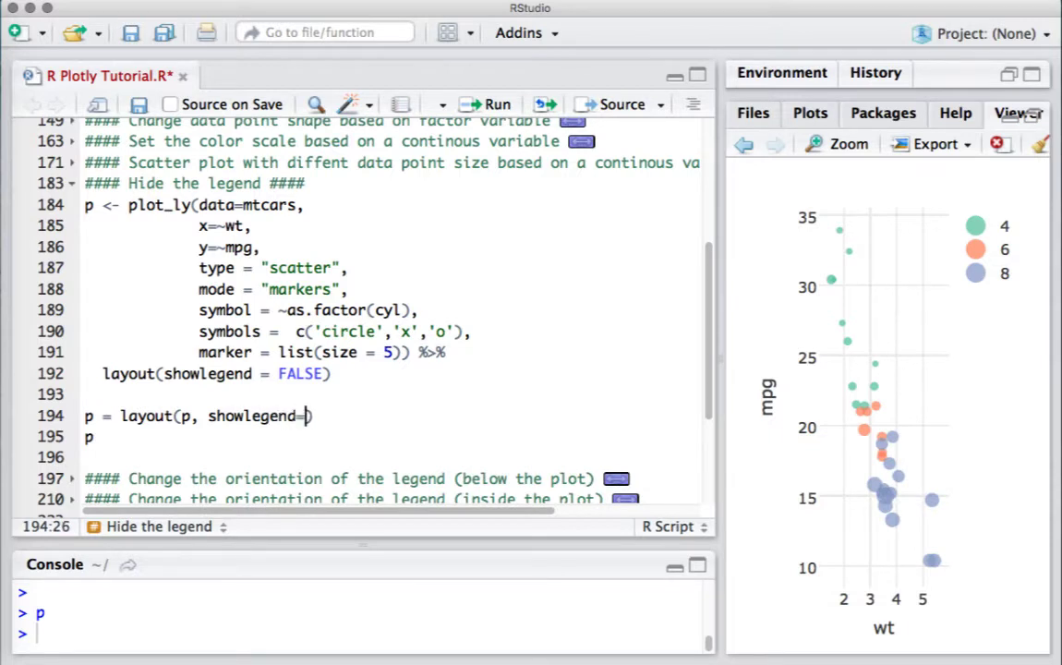
text(FALSE)
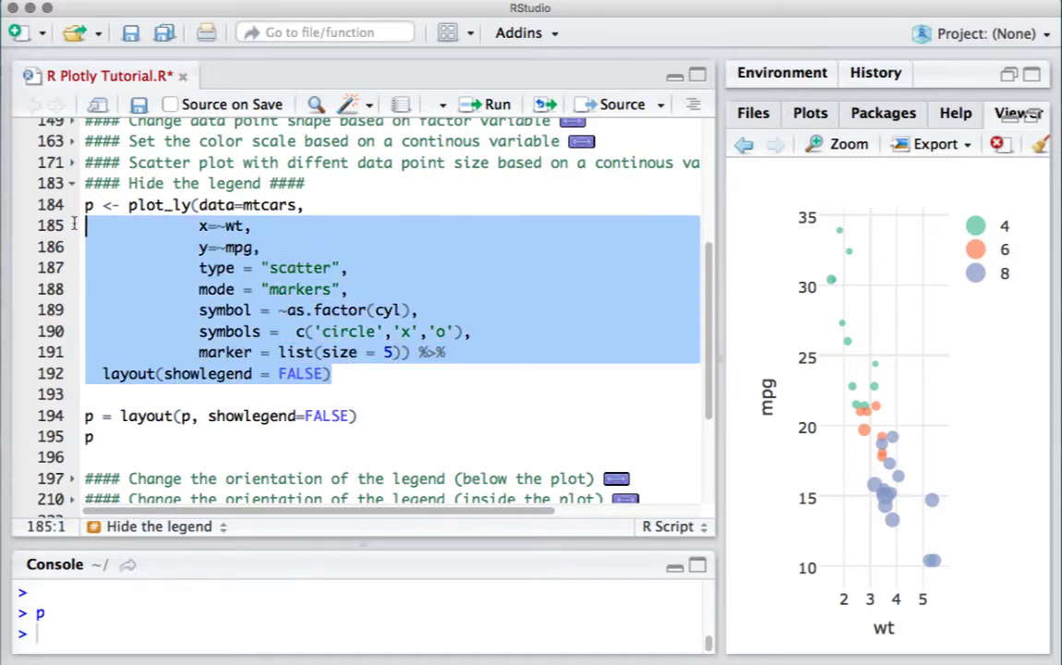
- Run lines 184–195 so the mtcars scatter plot renders with no legend in the Viewer
click(484, 103)
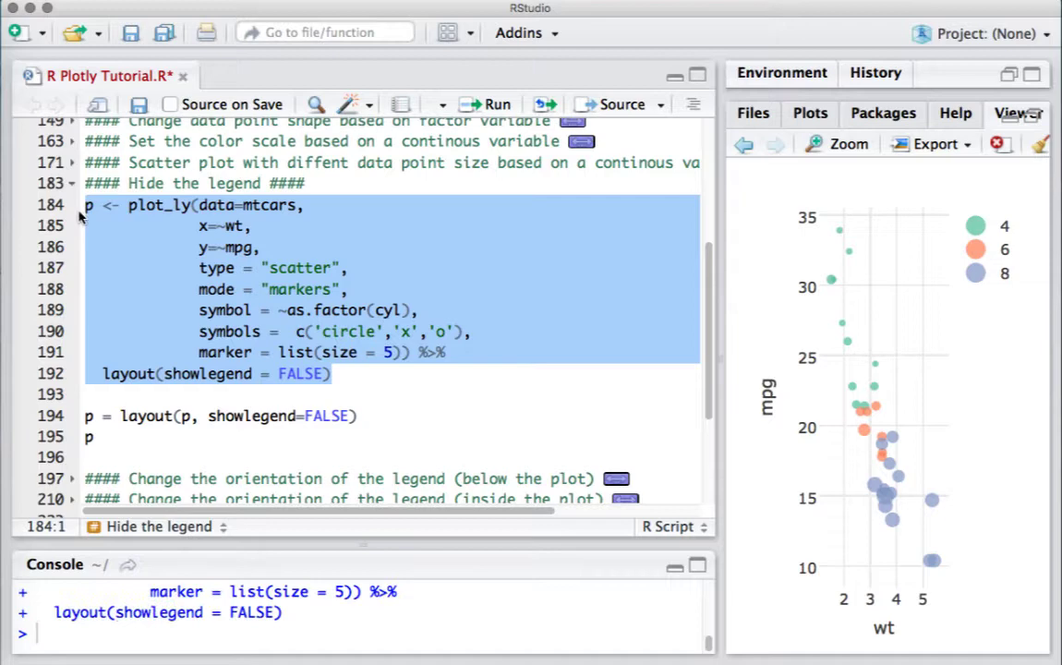
click(108, 436)
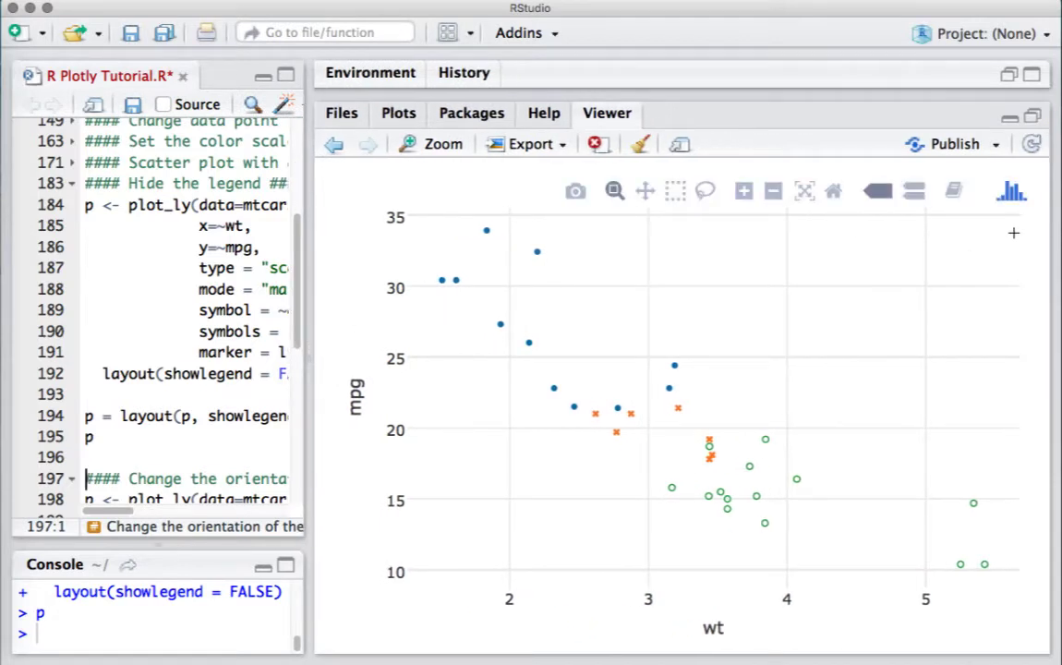
mouse_move(314, 360)
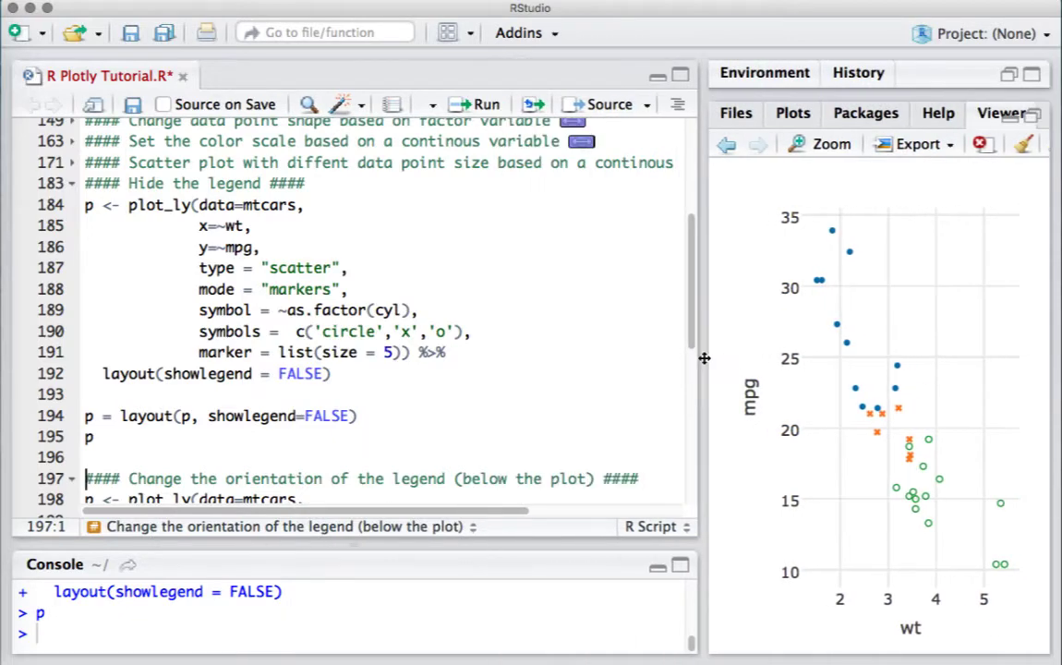
- Scroll to the below-the-plot section and highlight the layout call and its legend orientation argument
scroll(down, 3)
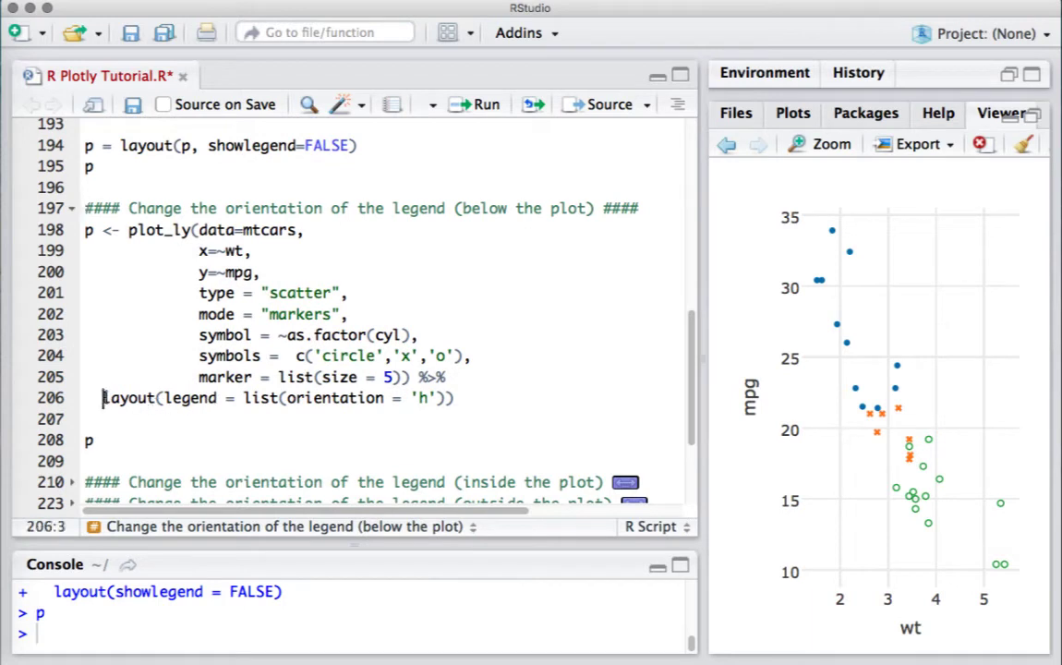
double_click(128, 399)
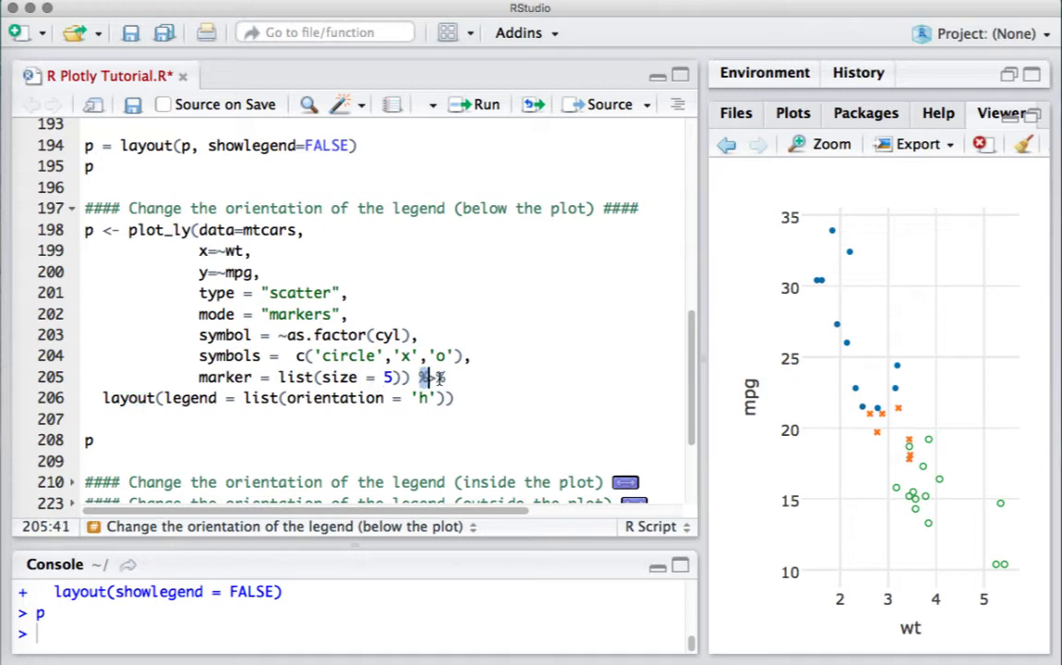
double_click(433, 377)
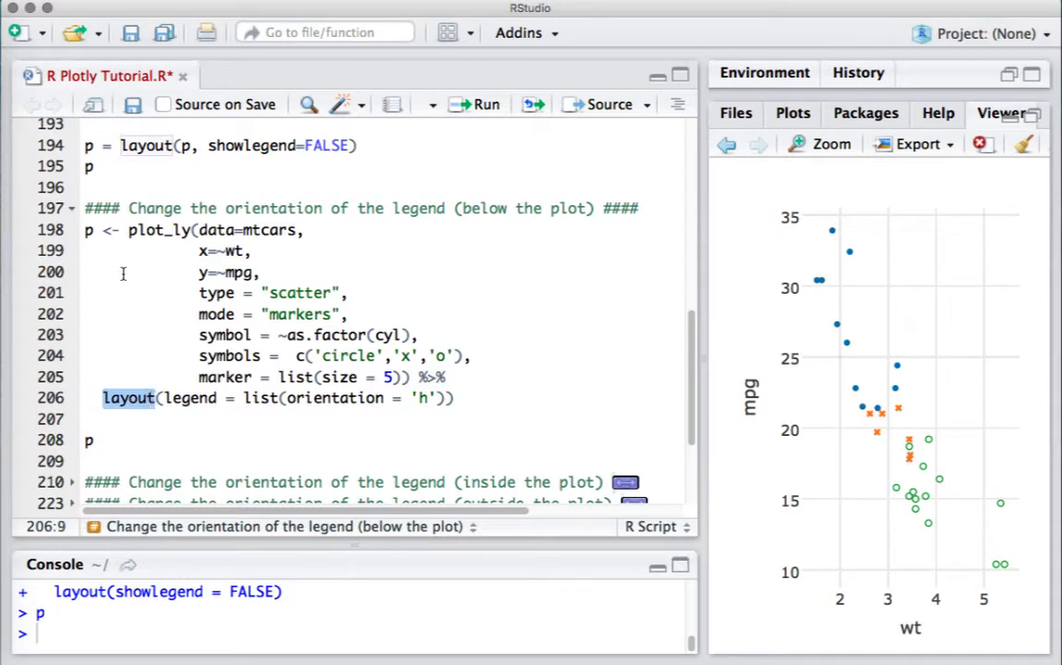
click(85, 229)
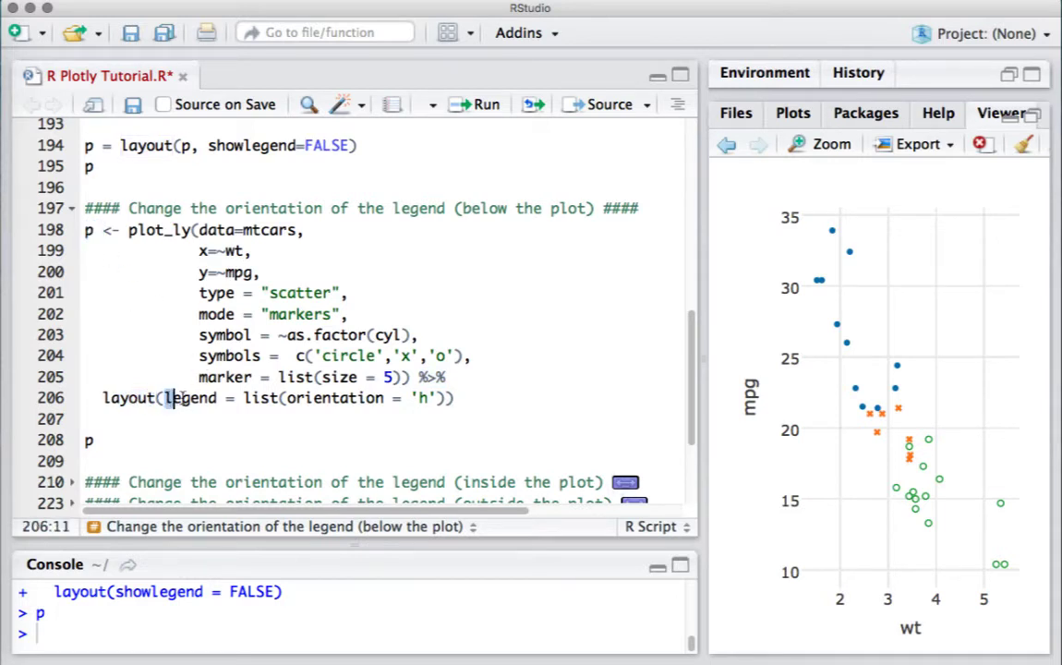
double_click(192, 398)
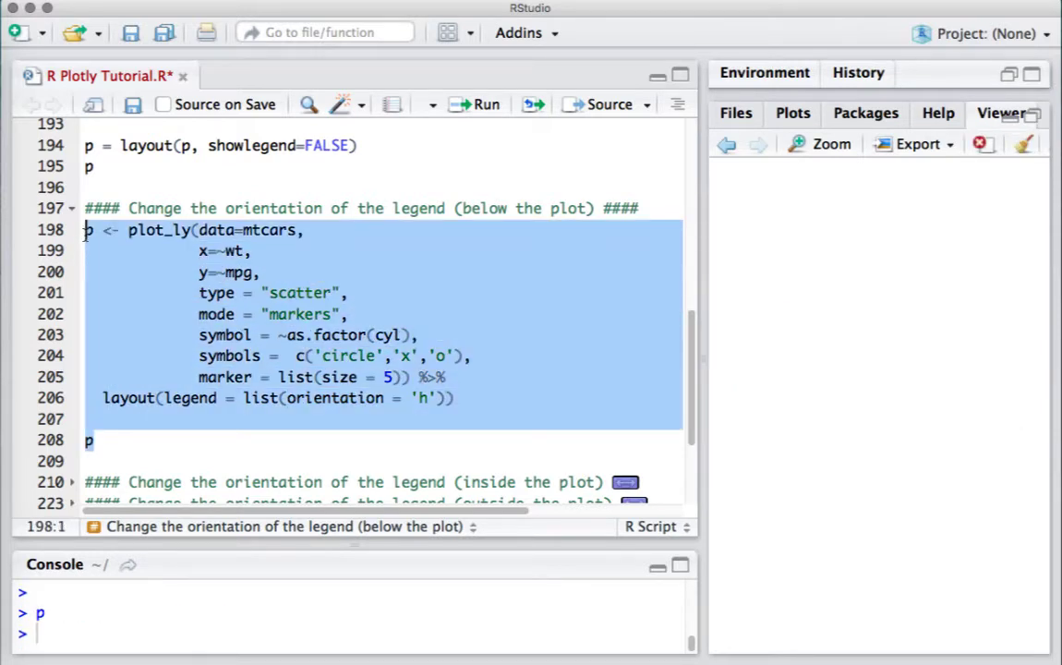
- Run the orientation = 'h' chunk to show a horizontal cylinder legend beneath the chart
click(477, 104)
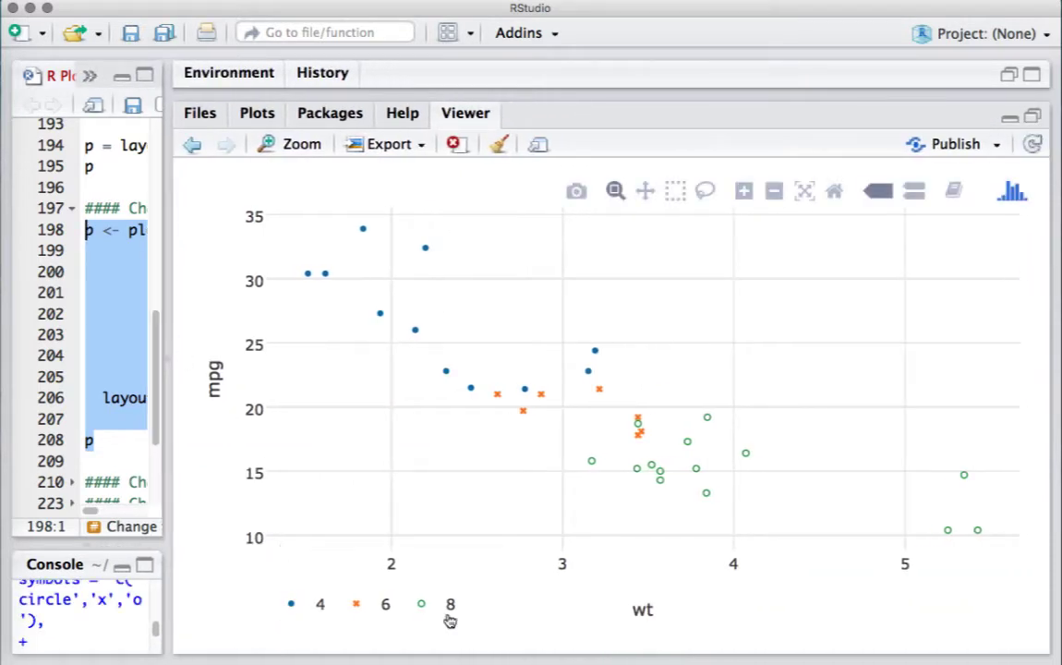
mouse_move(403, 610)
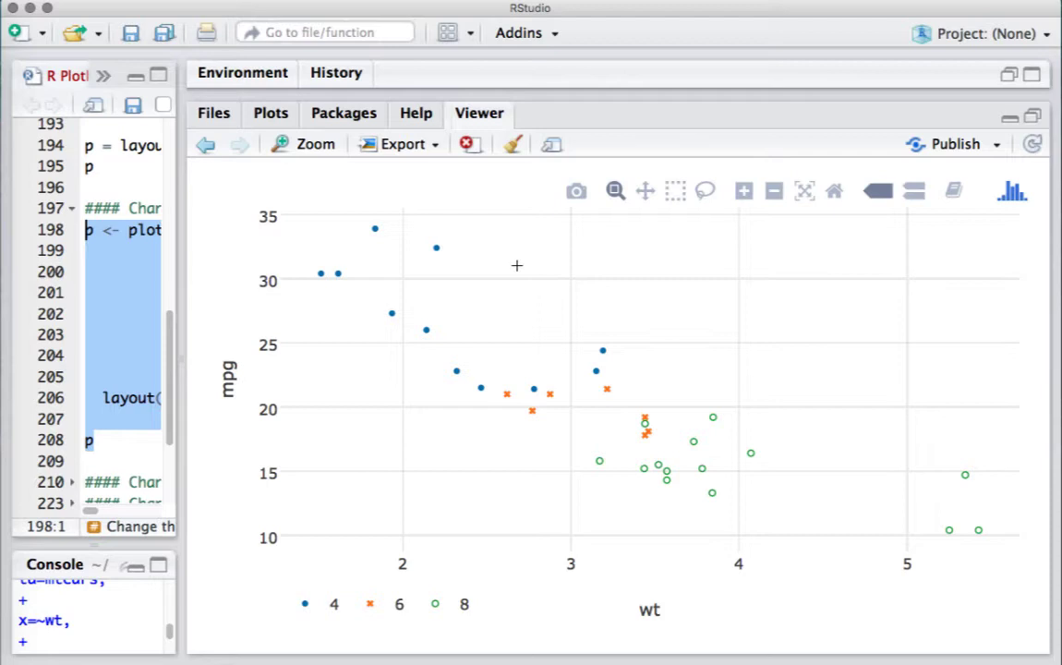
mouse_move(247, 422)
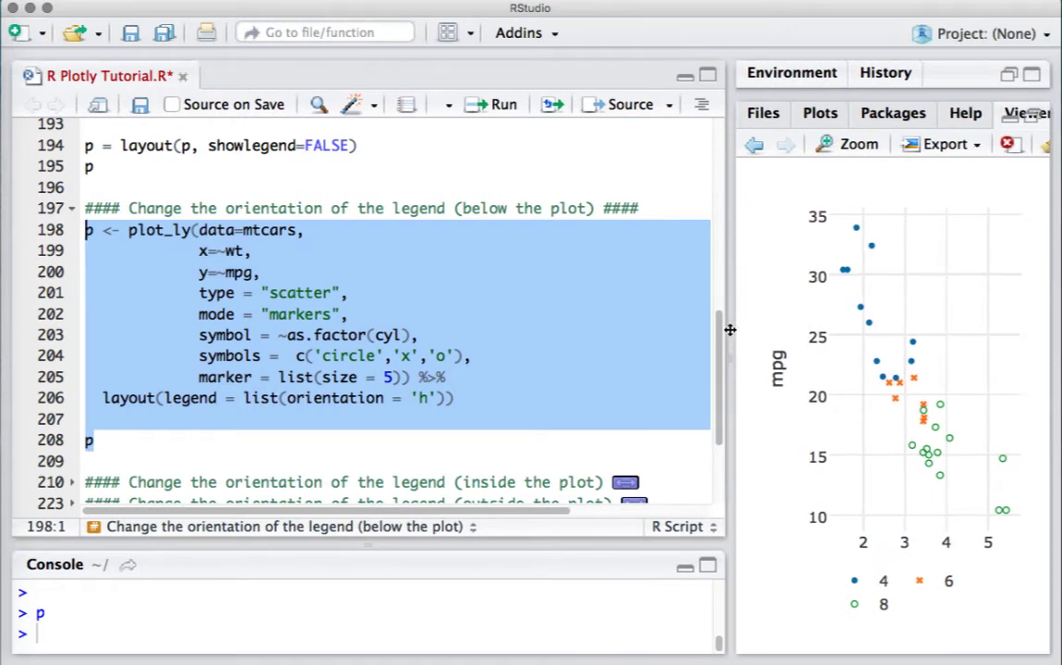
- Unfold the inside-the-plot section and highlight x = 0.8, y = 0.9 in its layout call
scroll(down, 3)
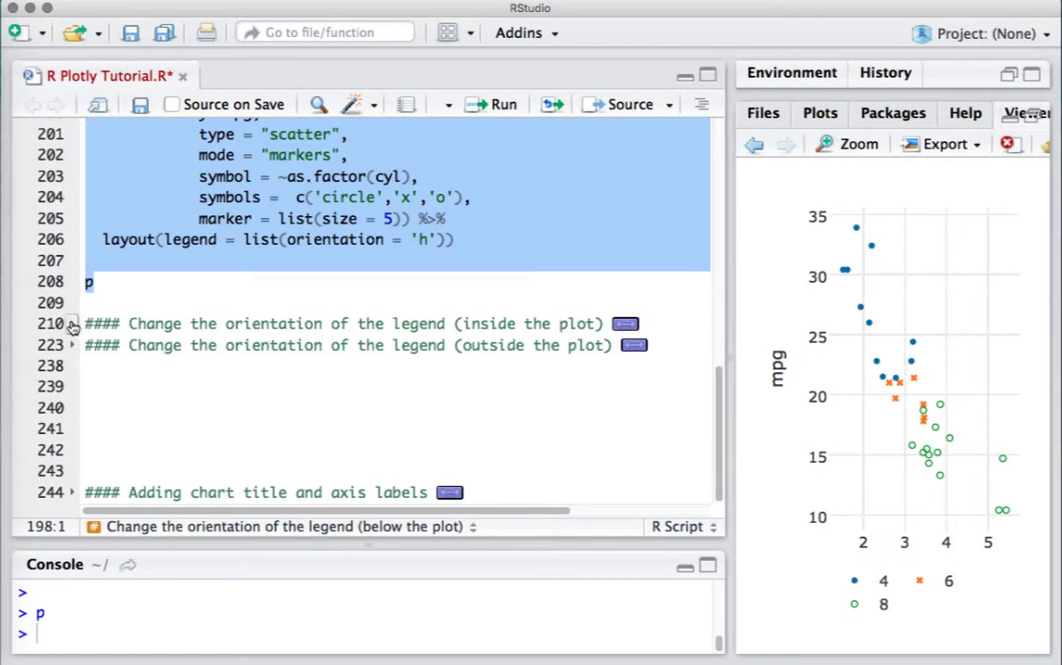
click(72, 323)
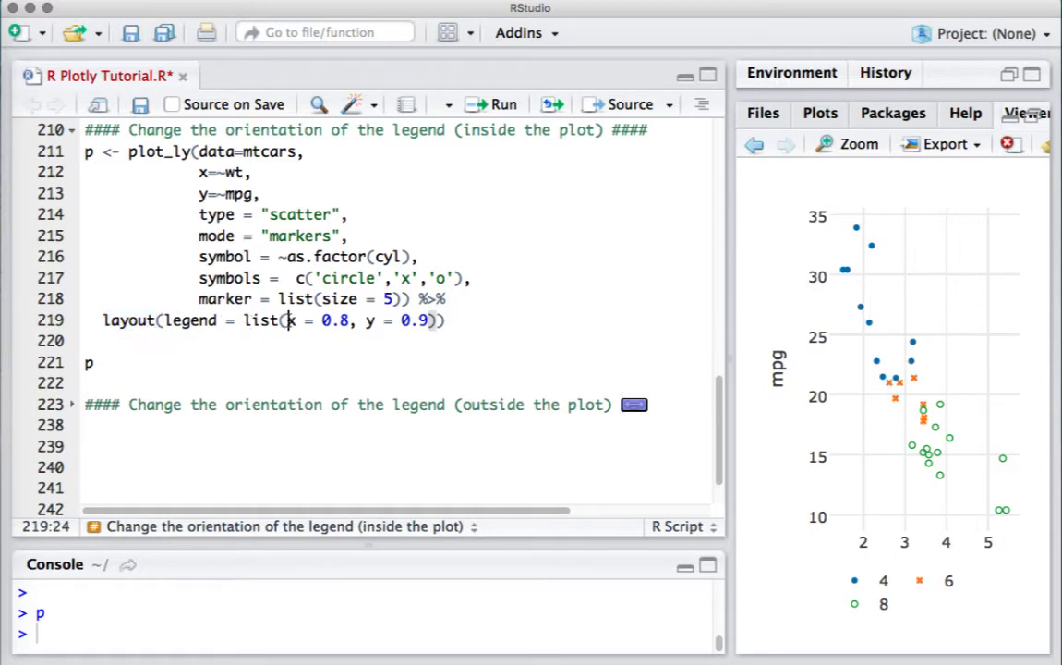
drag(288, 322, 427, 322)
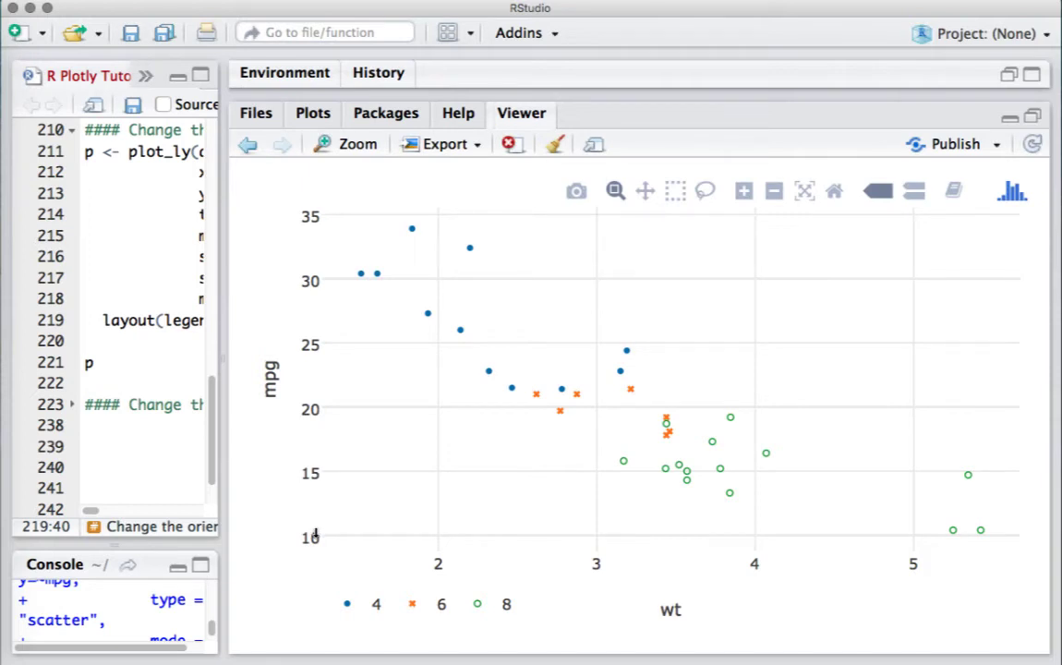
mouse_move(396, 532)
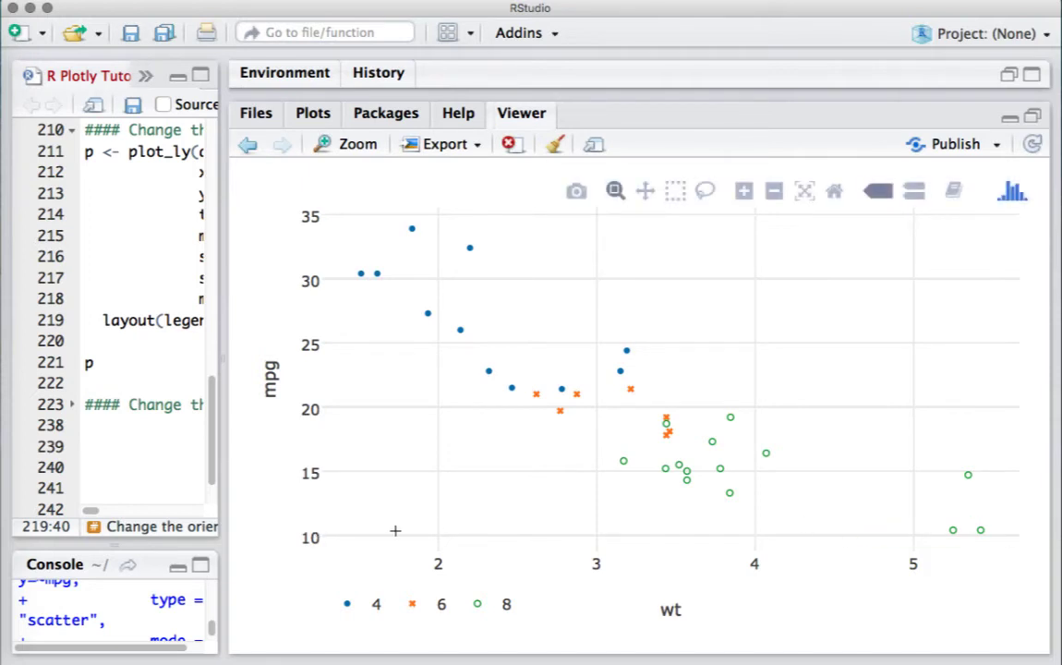
mouse_move(333, 340)
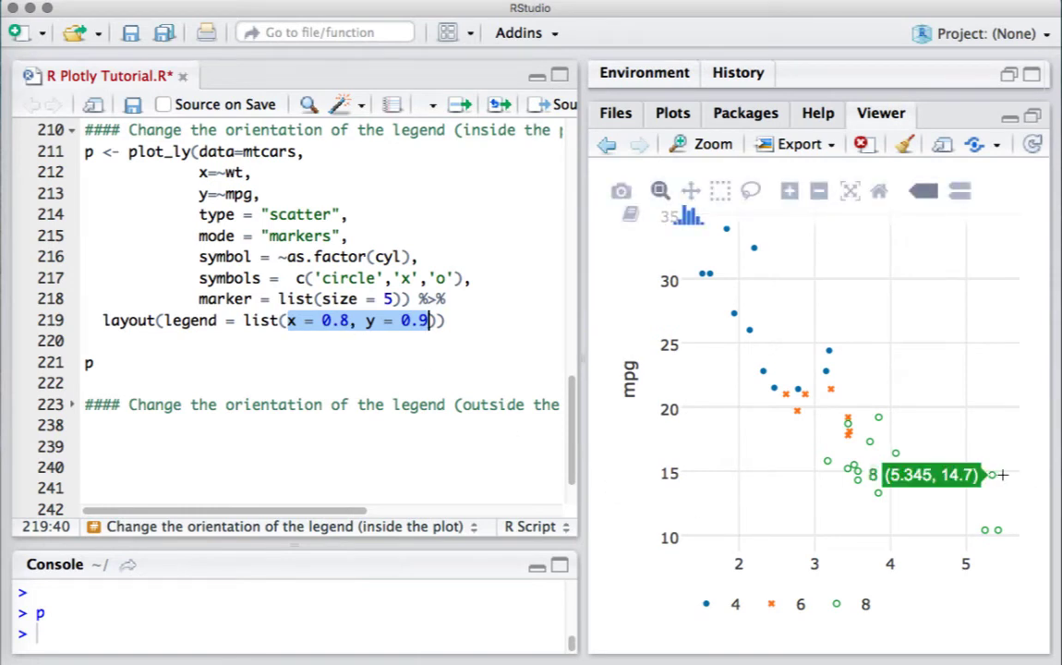
mouse_move(1002, 255)
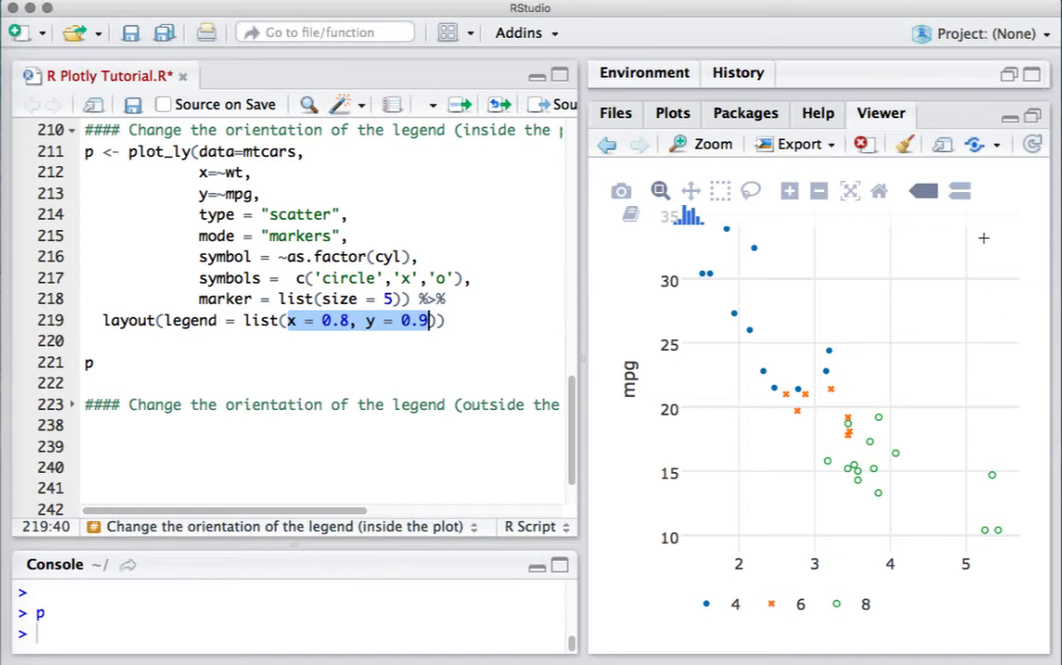
mouse_move(998, 247)
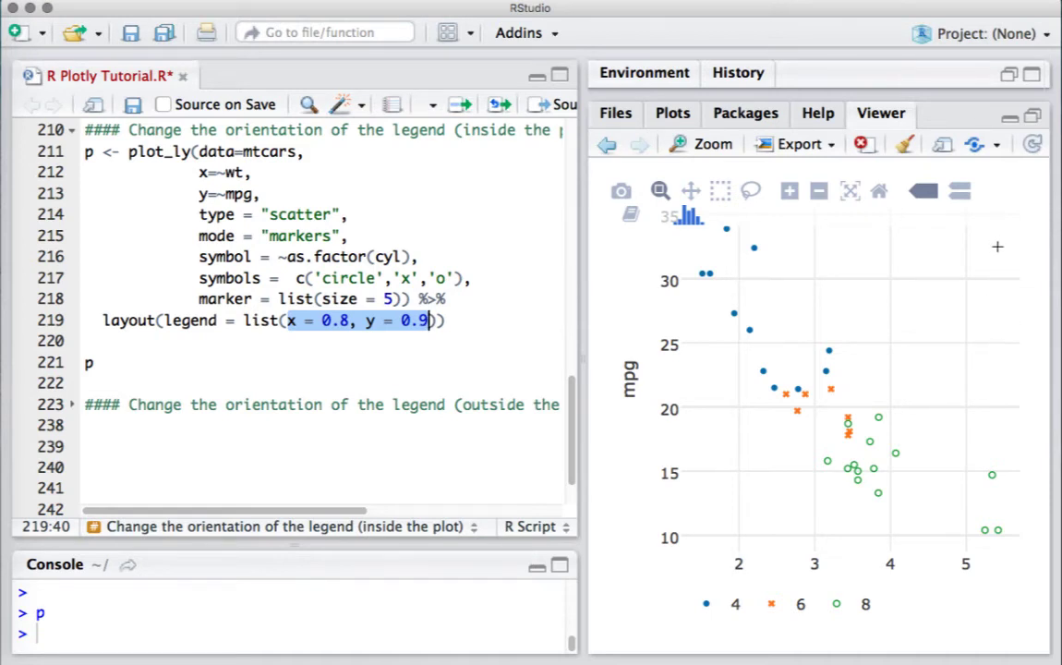
mouse_move(1001, 271)
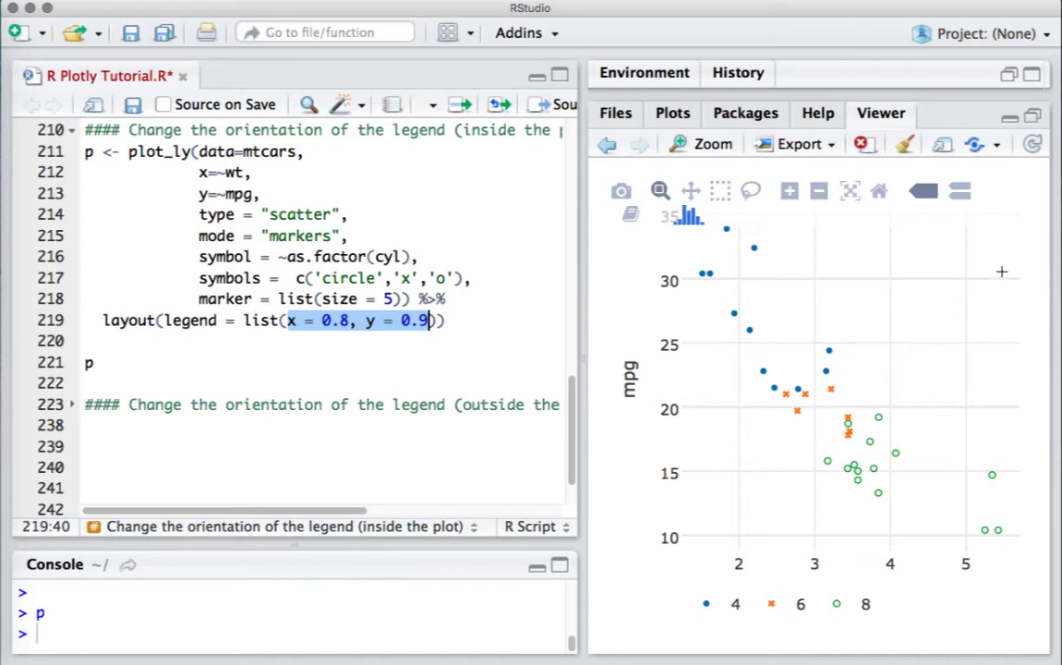
mouse_move(623, 348)
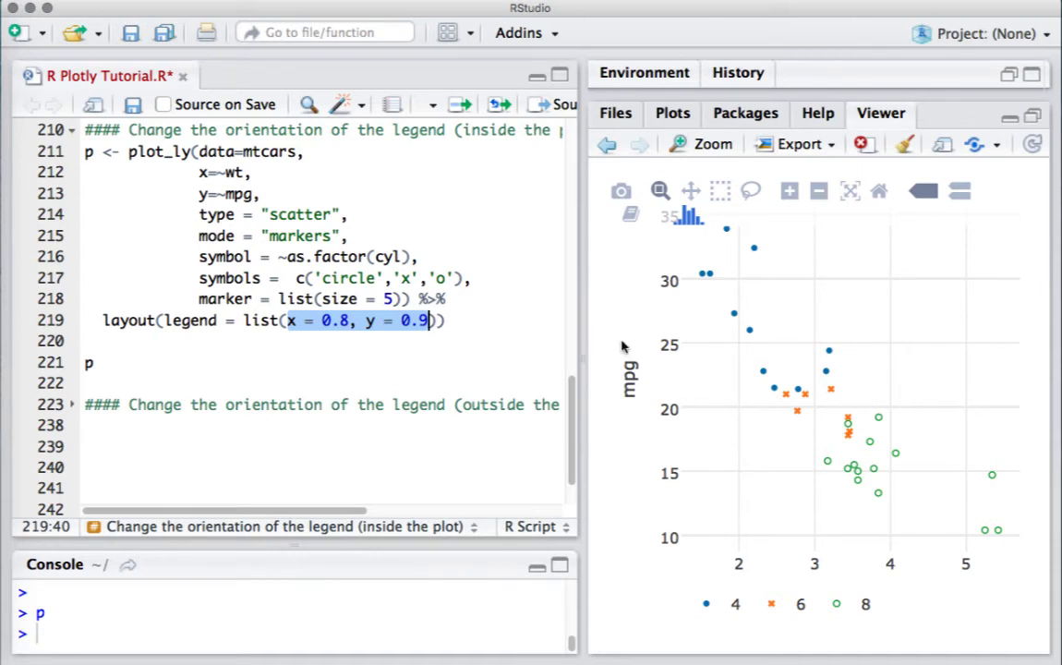
mouse_move(582, 361)
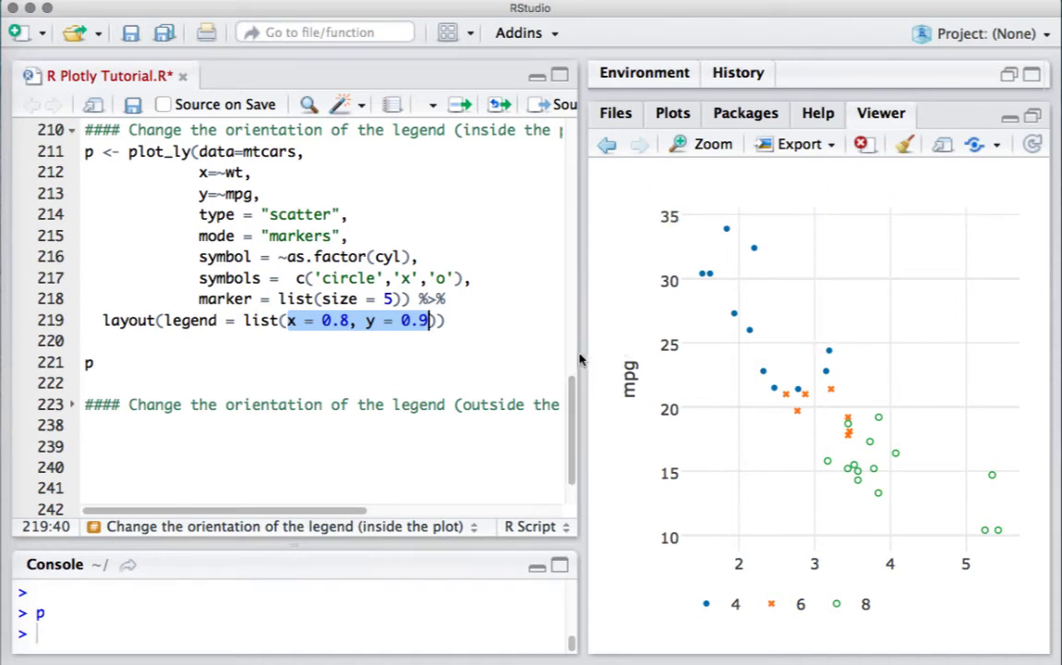
- Run lines 211–221 so the legend appears inside the plot near the top right
click(92, 362)
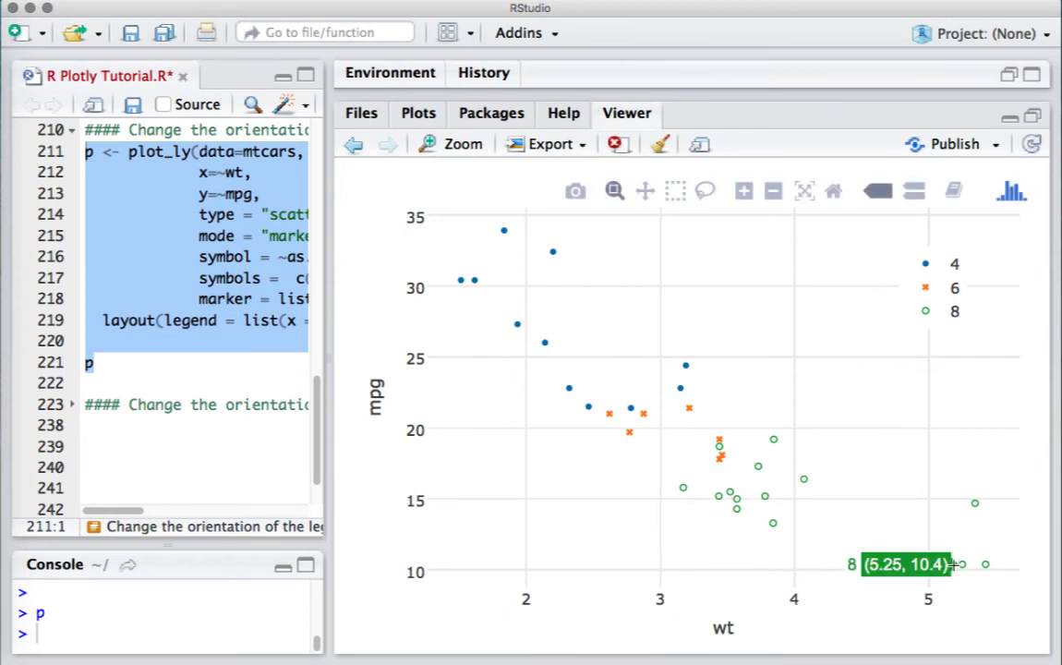
mouse_move(939, 284)
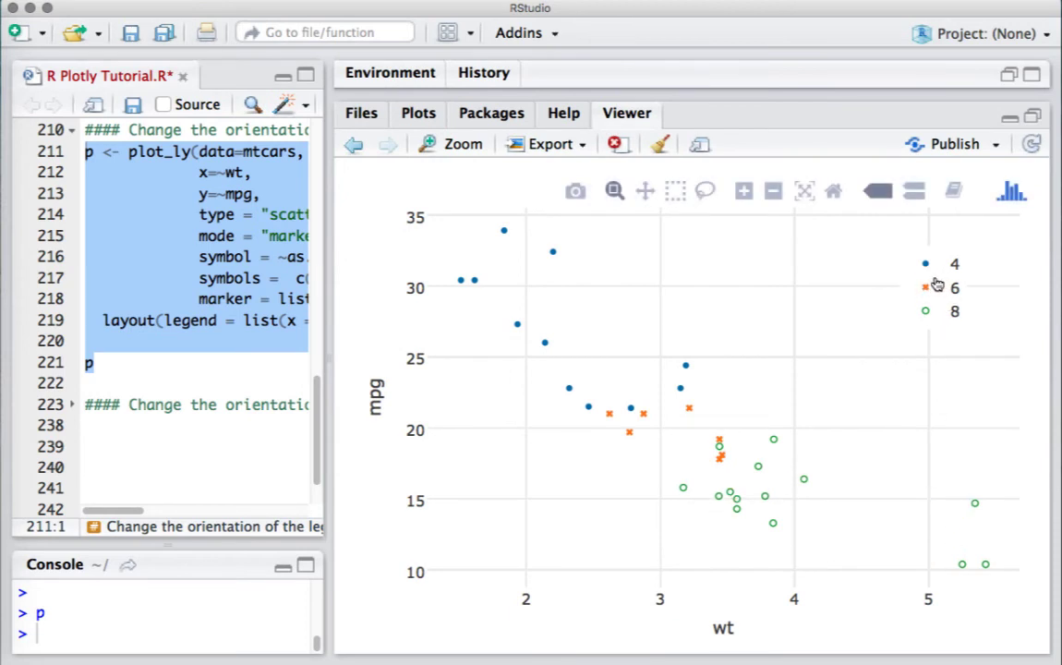
mouse_move(933, 284)
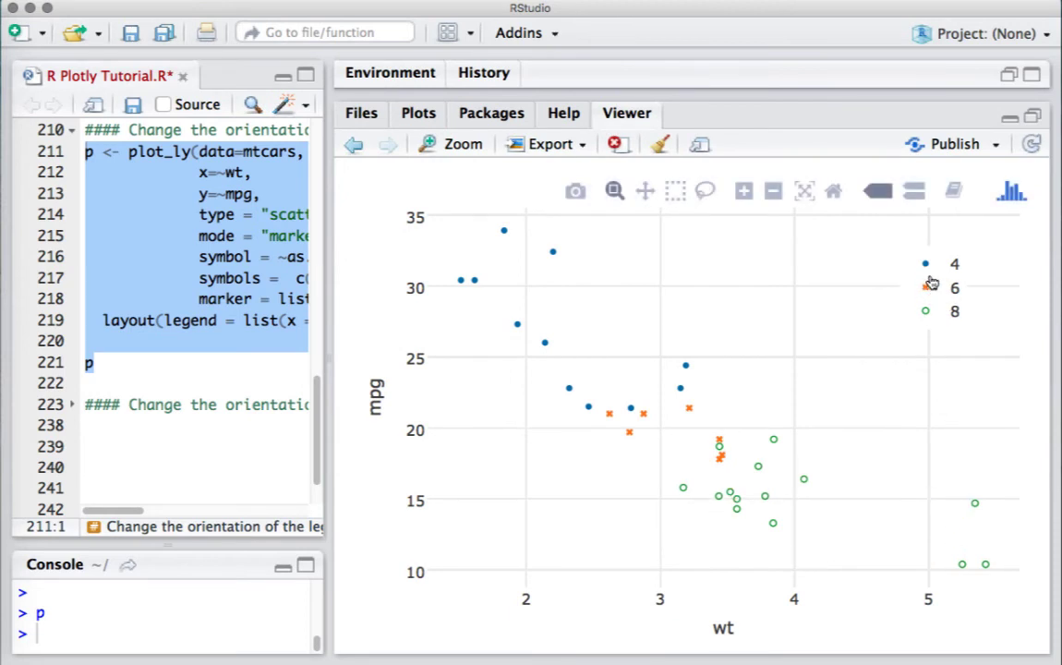
mouse_move(939, 296)
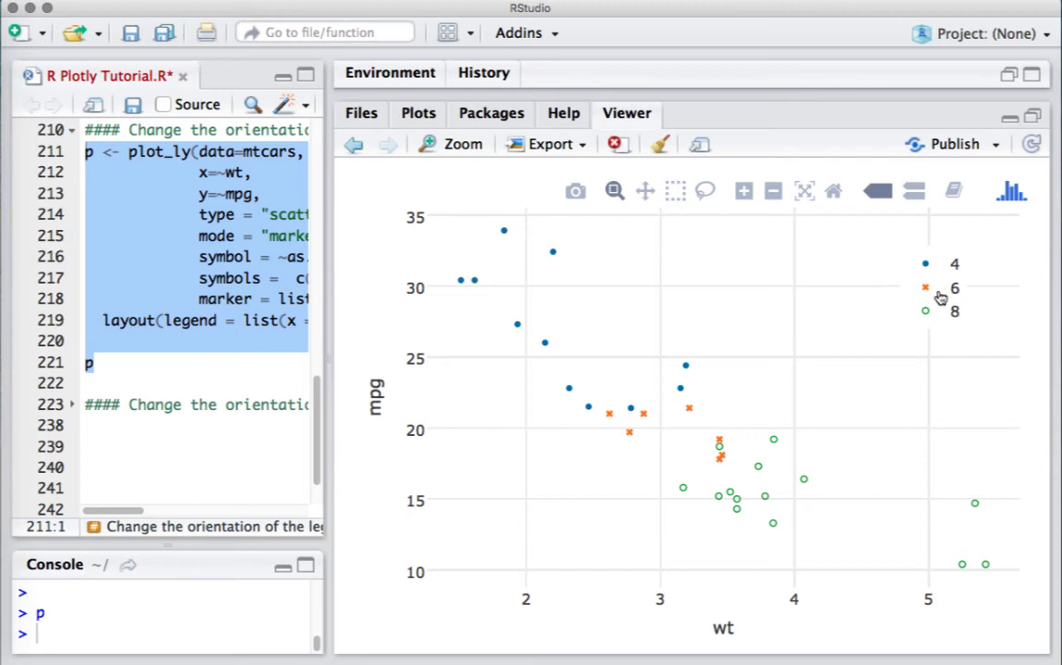
mouse_move(706, 313)
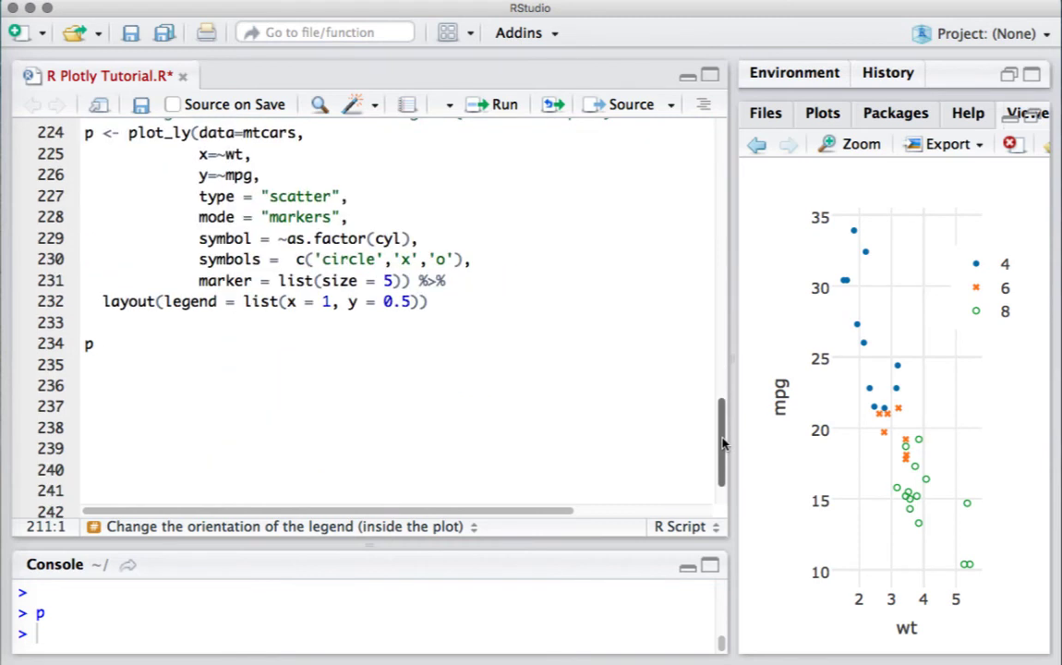
mouse_move(739, 379)
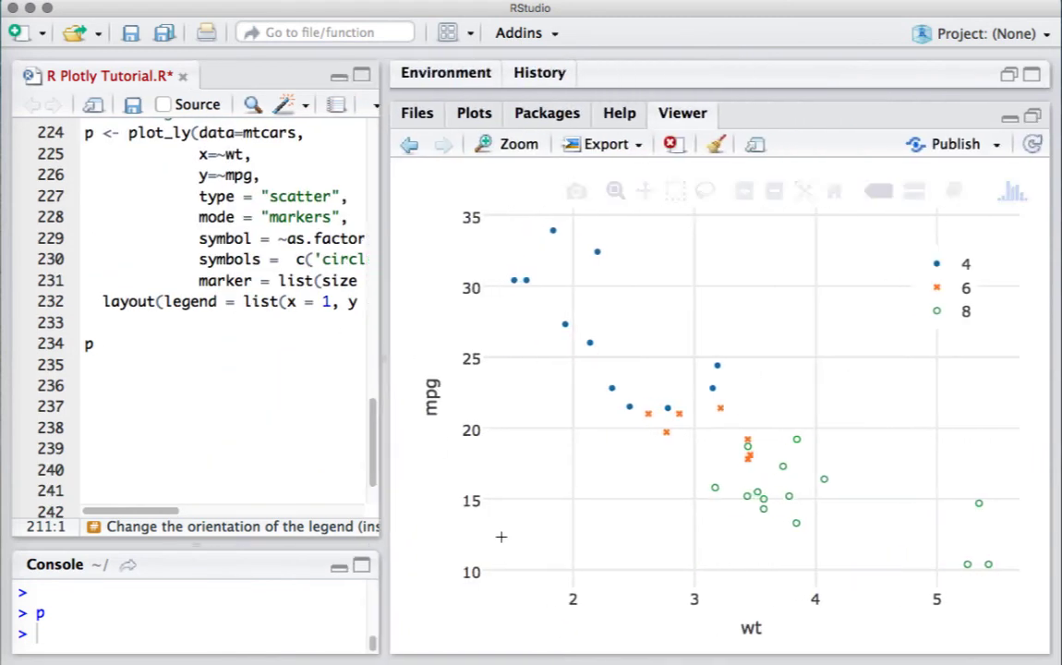
mouse_move(1027, 573)
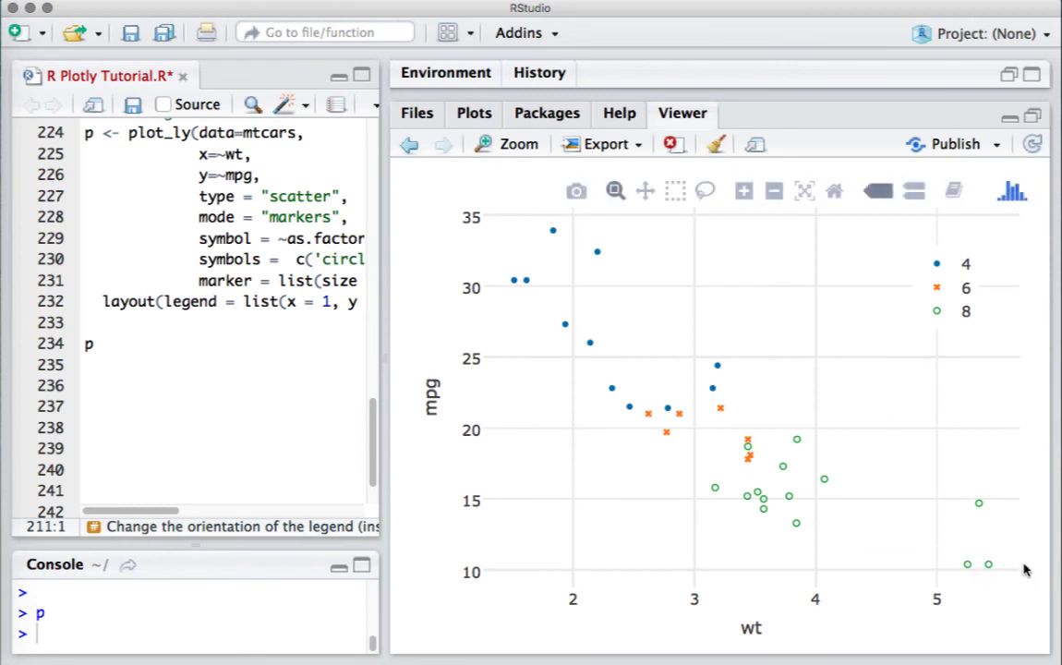
mouse_move(384, 364)
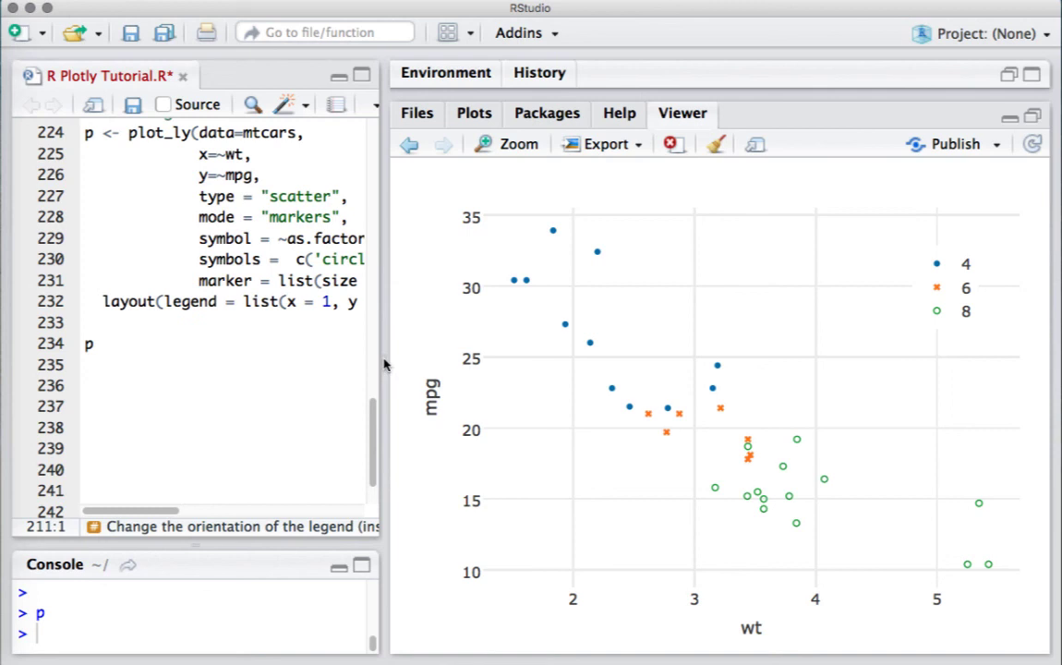